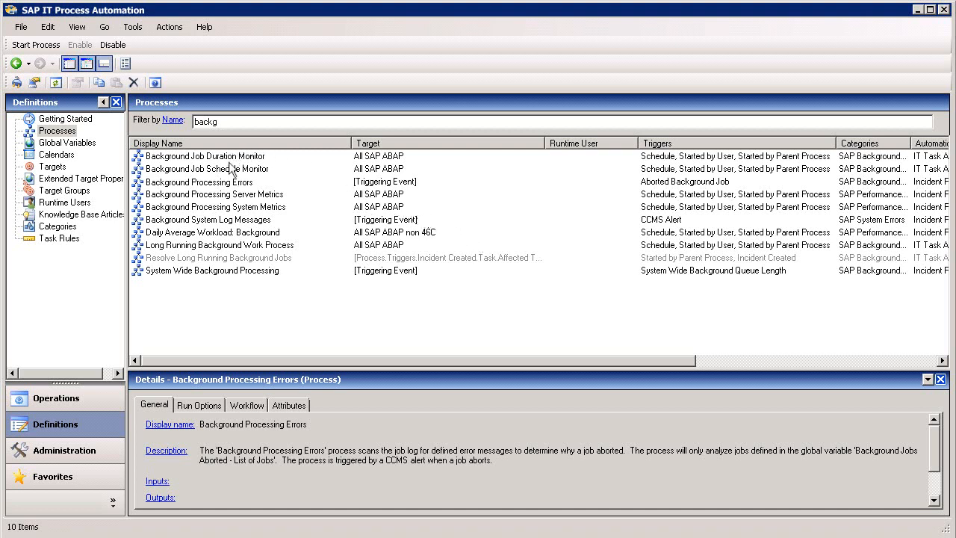
{"action": "mouse_move", "coordinate": [231, 271]}
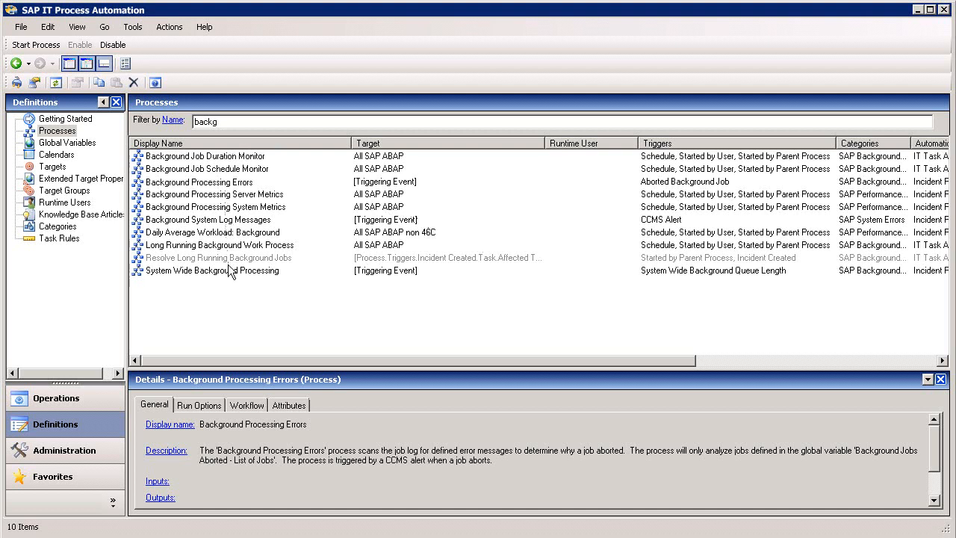
- Select the Background Processing Errors row in the 'backg'-filtered process list
{"action": "left_click", "coordinate": [209, 182]}
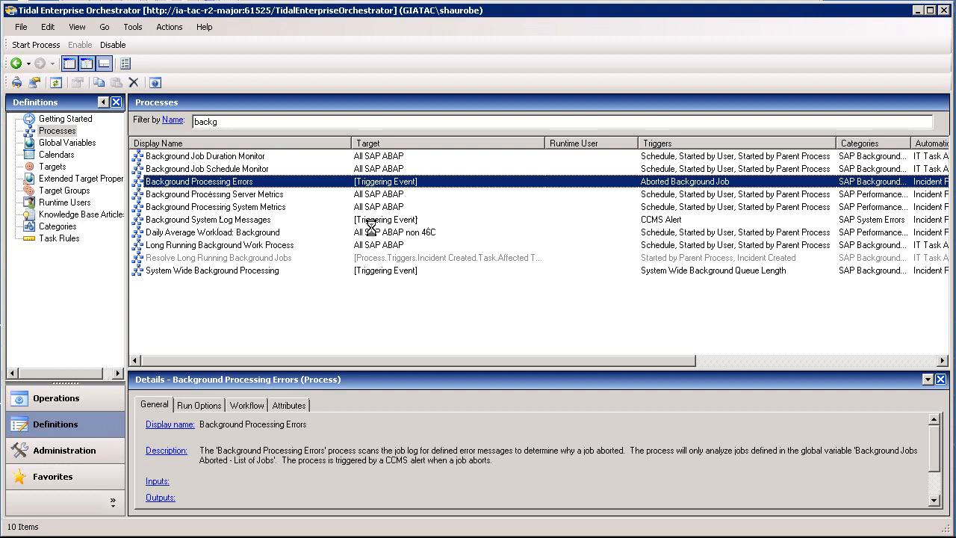
{"action": "double_click", "coordinate": [198, 181]}
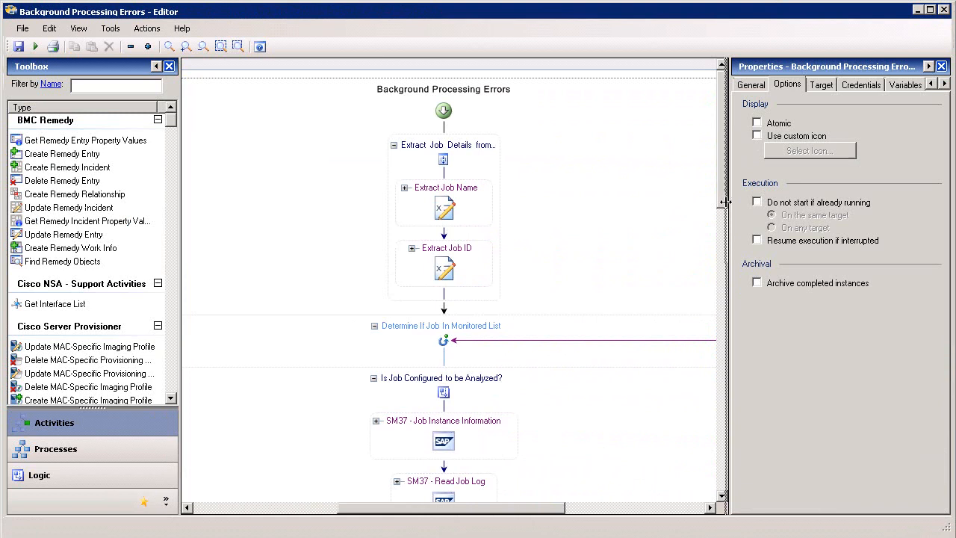
{"action": "scroll", "scroll_direction": "down", "scroll_amount": 3}
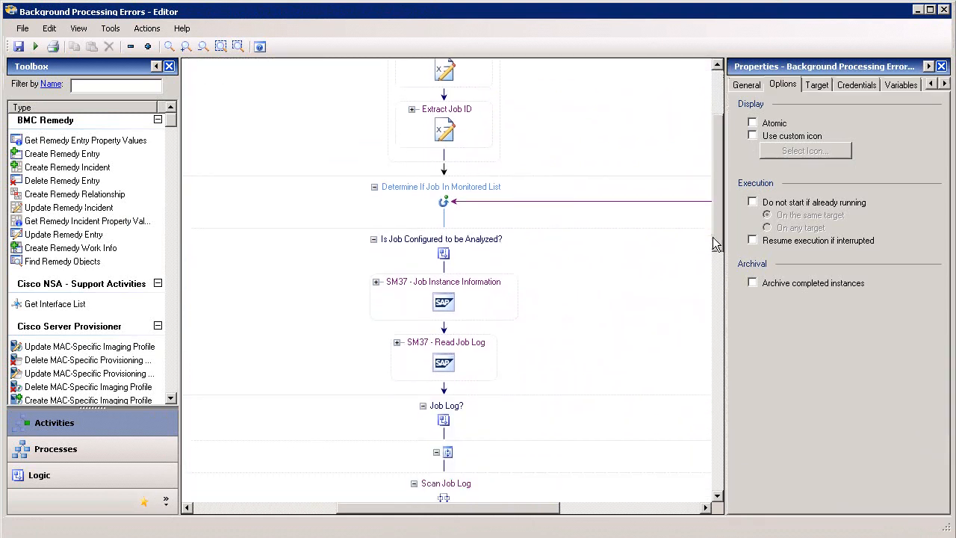
{"action": "scroll", "scroll_direction": "down", "scroll_amount": 3}
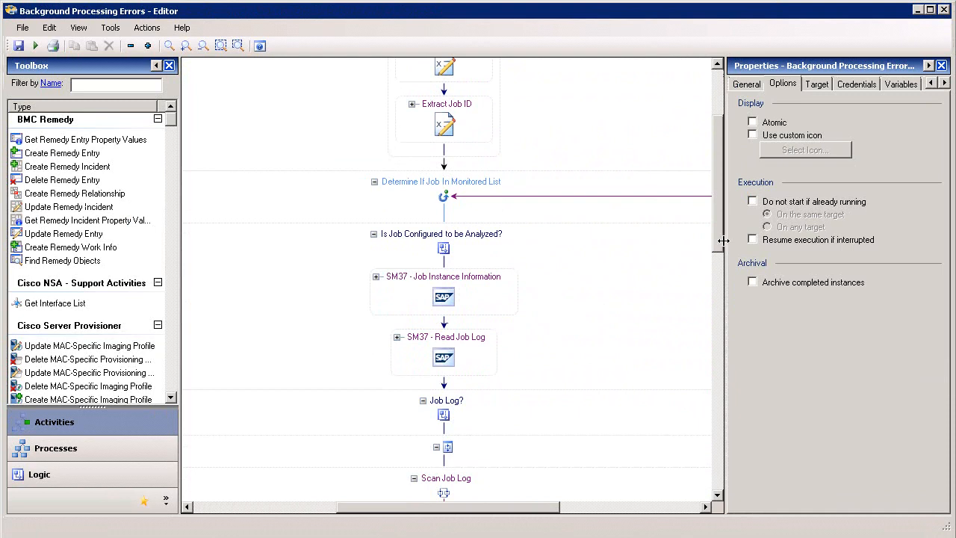
{"action": "scroll", "scroll_direction": "down", "scroll_amount": 3}
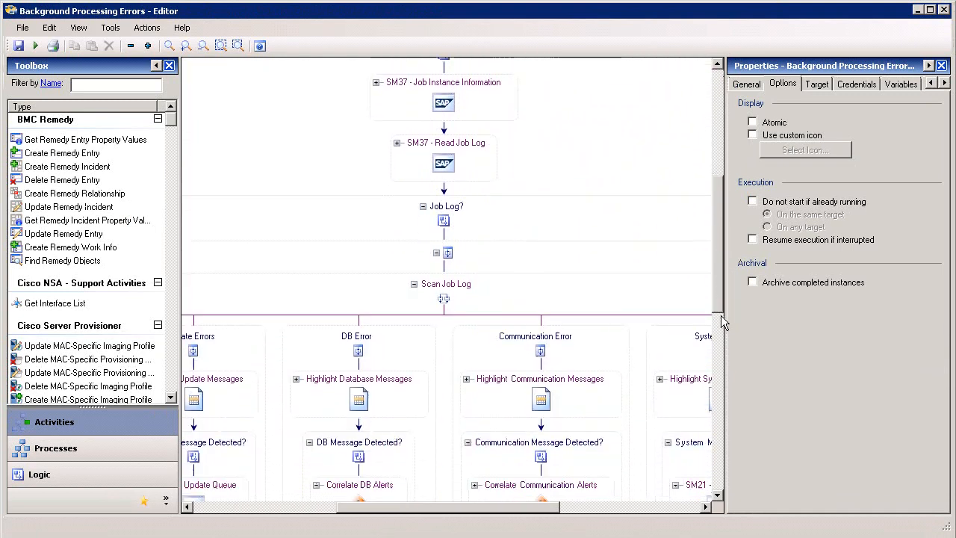
{"action": "scroll", "scroll_direction": "down", "scroll_amount": 3}
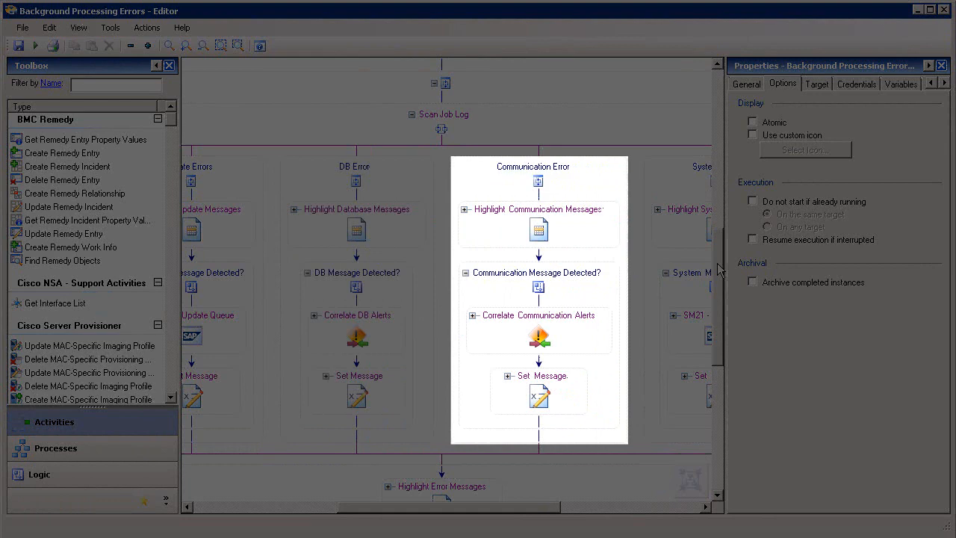
{"action": "scroll", "scroll_direction": "down", "scroll_amount": 3}
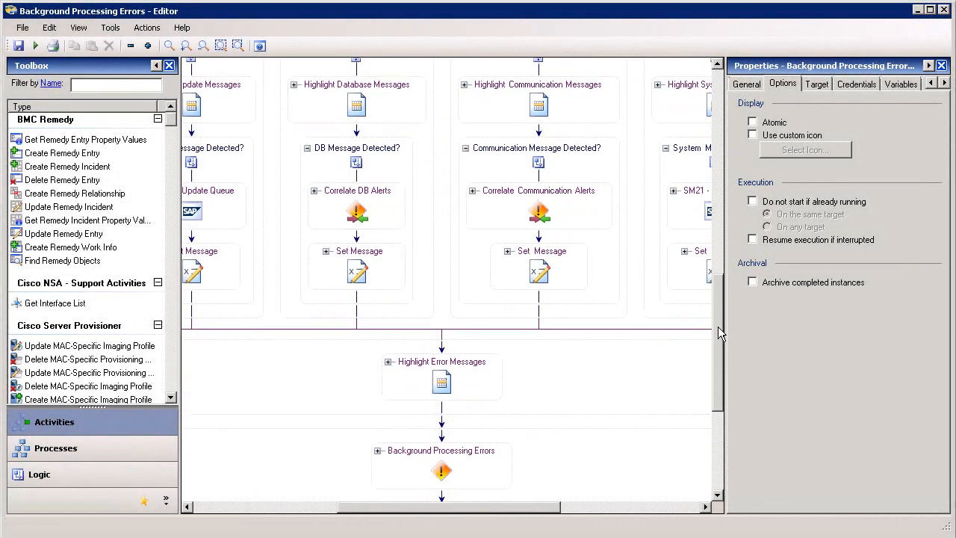
{"action": "scroll", "scroll_direction": "down", "scroll_amount": 3}
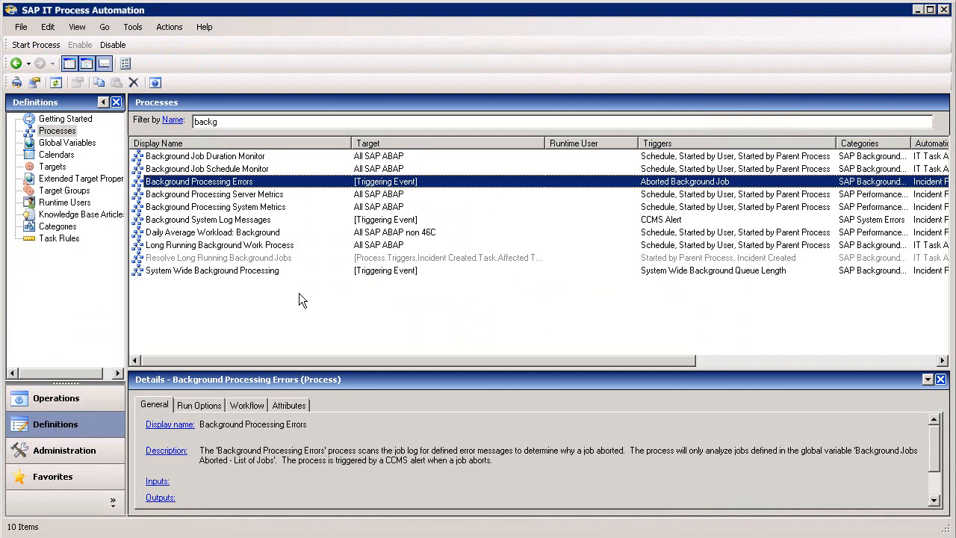
{"action": "mouse_move", "coordinate": [300, 312]}
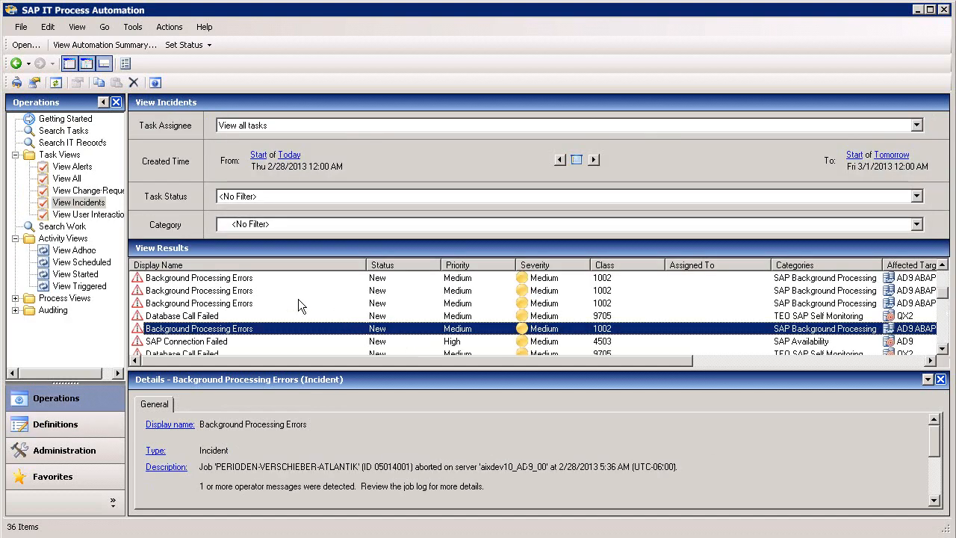
{"action": "mouse_move", "coordinate": [266, 340]}
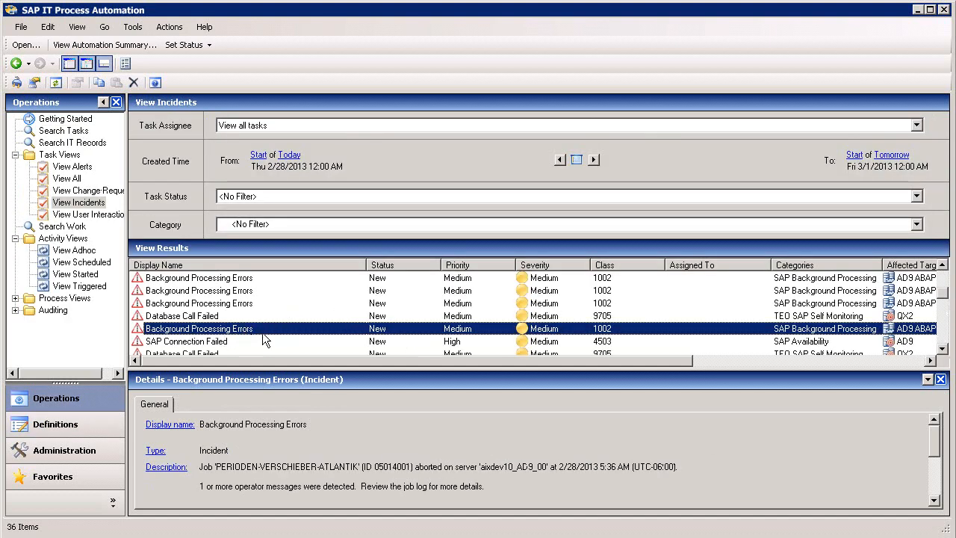
{"action": "mouse_move", "coordinate": [282, 338]}
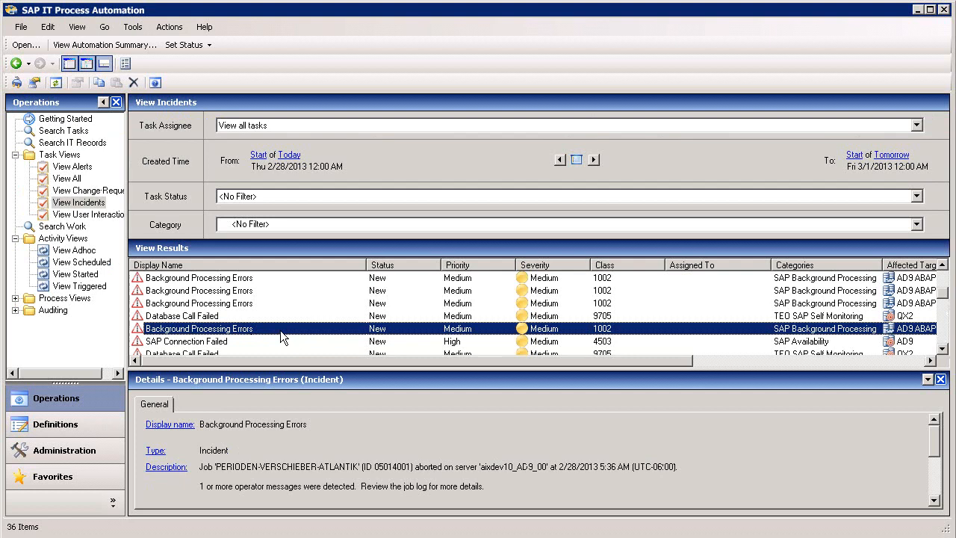
- Open a Background Processing Errors incident's Incident Analysis report from View Incidents
{"action": "right_click", "coordinate": [199, 328]}
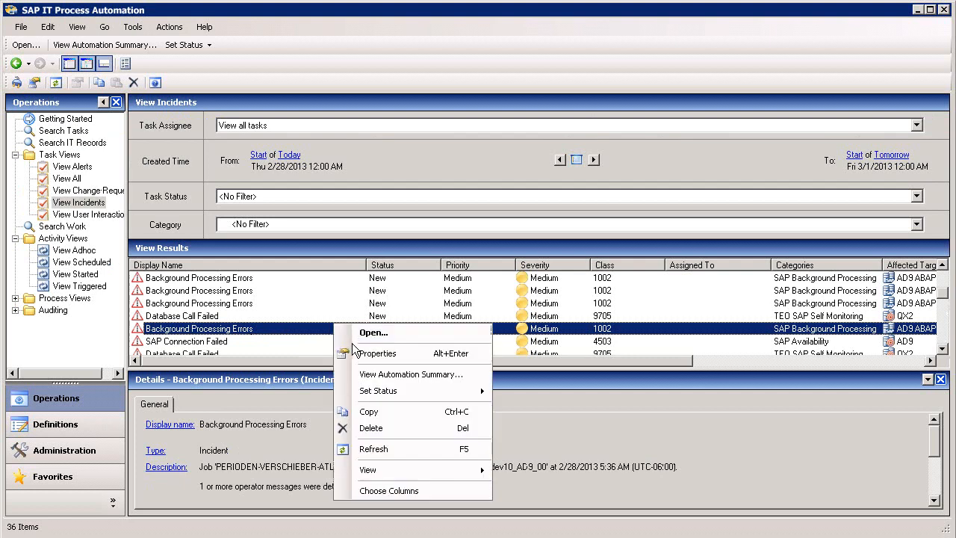
{"action": "left_click", "coordinate": [376, 354]}
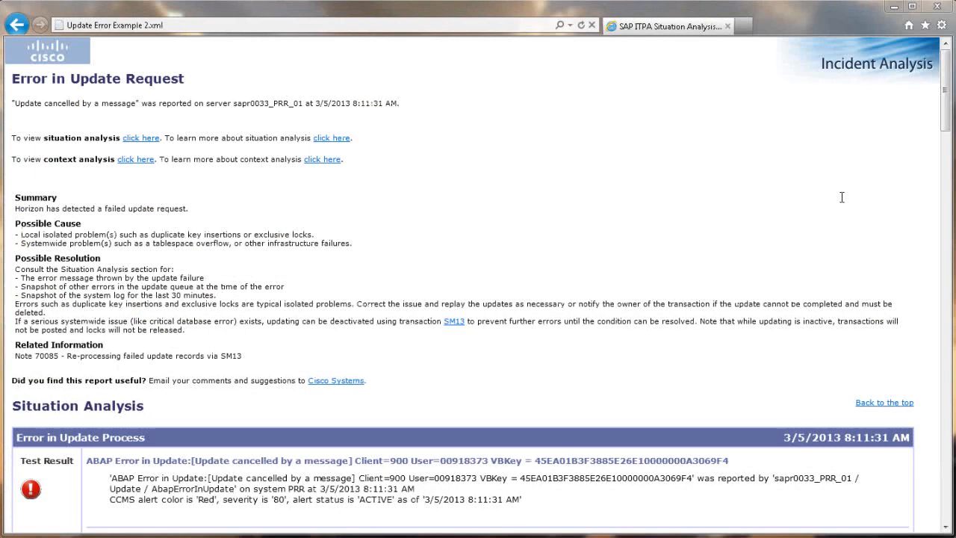
{"action": "mouse_move", "coordinate": [942, 119]}
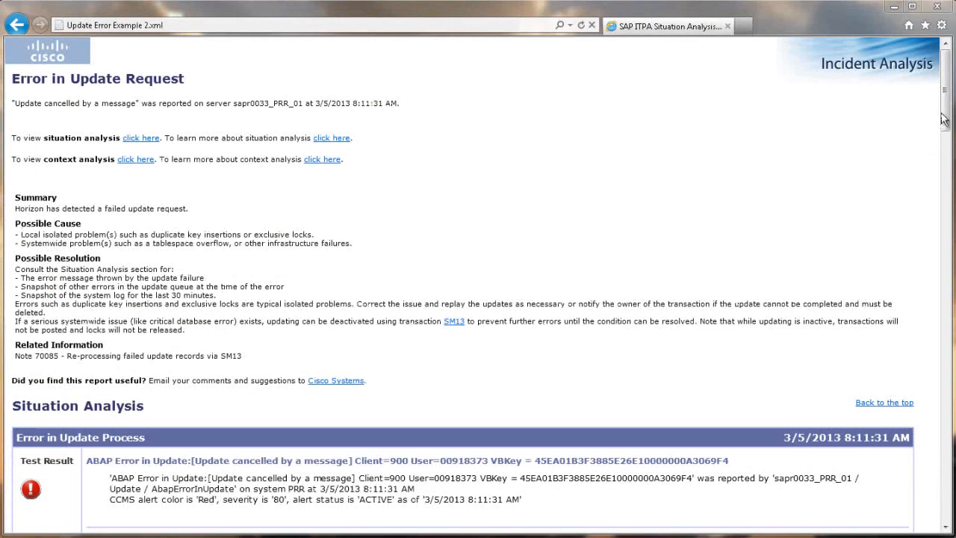
- Scroll down through the Check System Log entries of the incident report
{"action": "scroll", "scroll_direction": "down", "scroll_amount": 3}
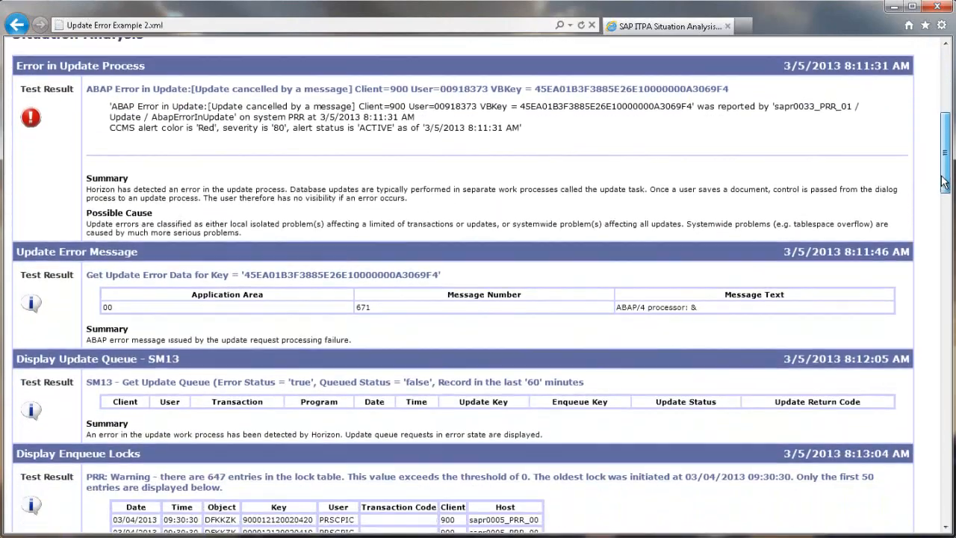
{"action": "scroll", "scroll_direction": "down", "scroll_amount": 3}
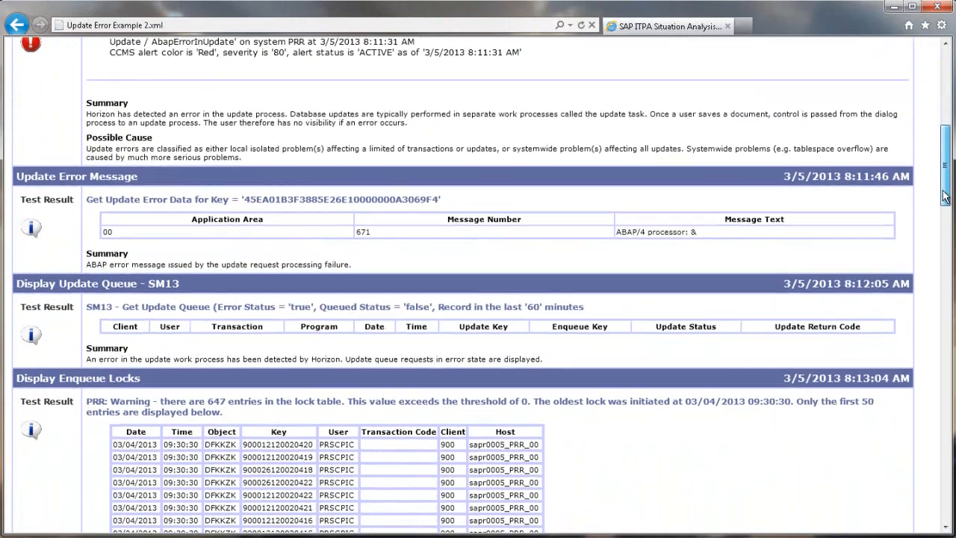
{"action": "scroll", "scroll_direction": "down", "scroll_amount": 3}
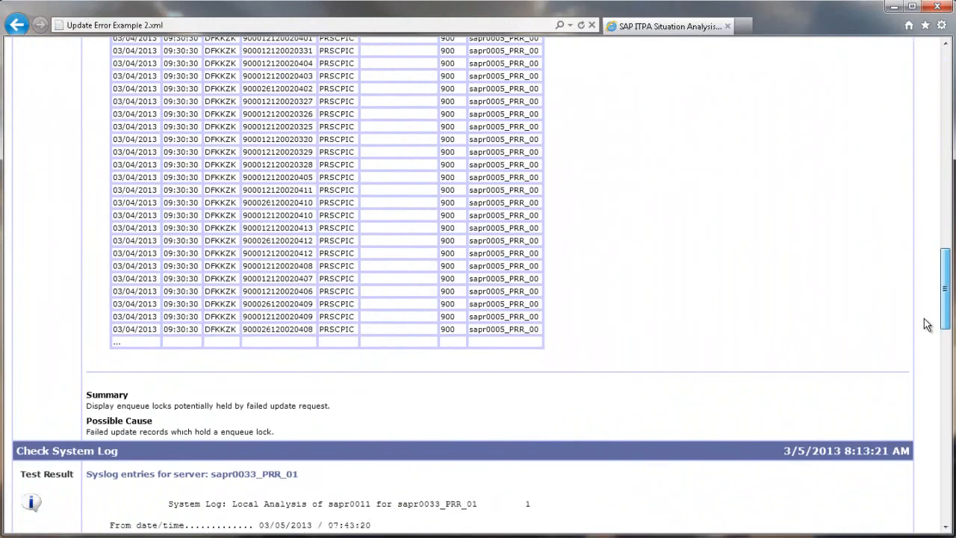
{"action": "scroll", "scroll_direction": "down", "scroll_amount": 3}
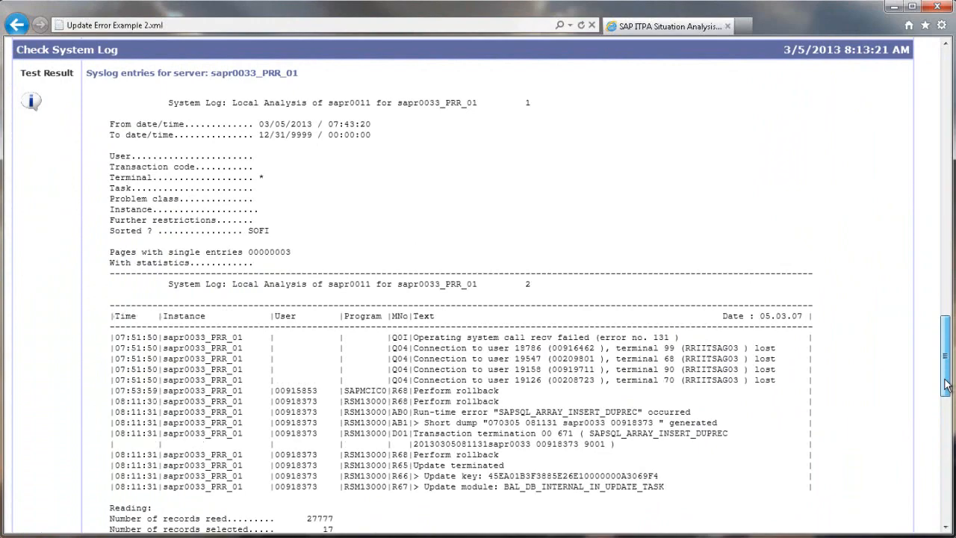
{"action": "scroll", "scroll_direction": "down", "scroll_amount": 3}
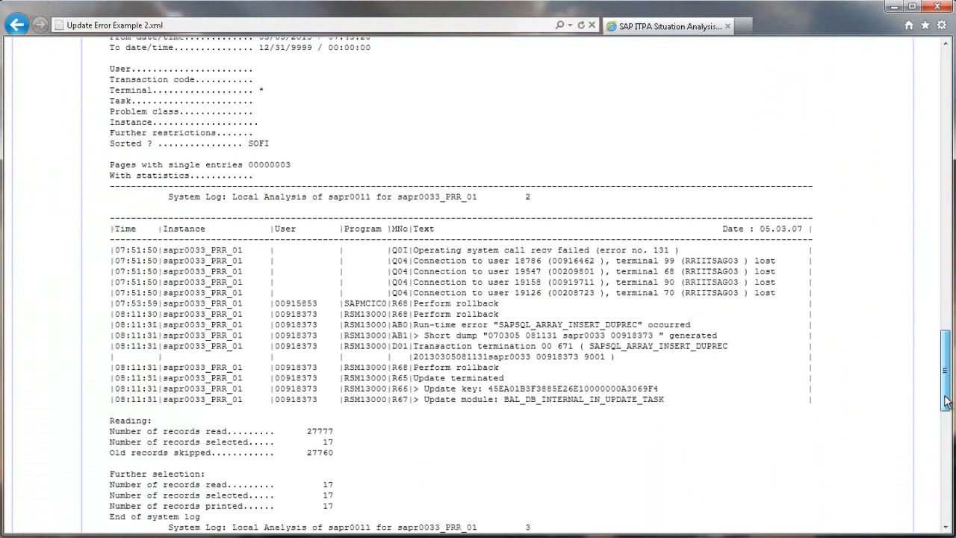
{"action": "scroll", "scroll_direction": "down", "scroll_amount": 3}
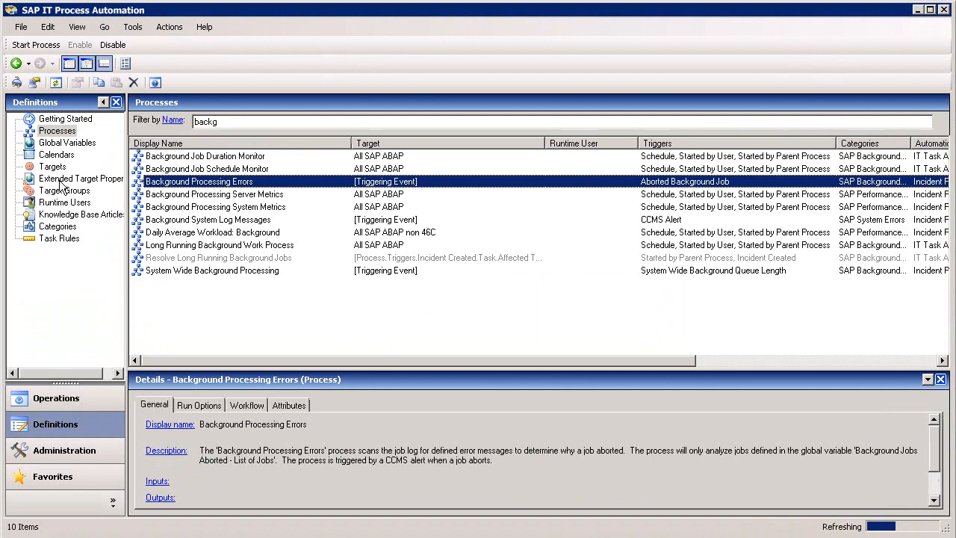
{"action": "left_click", "coordinate": [53, 166]}
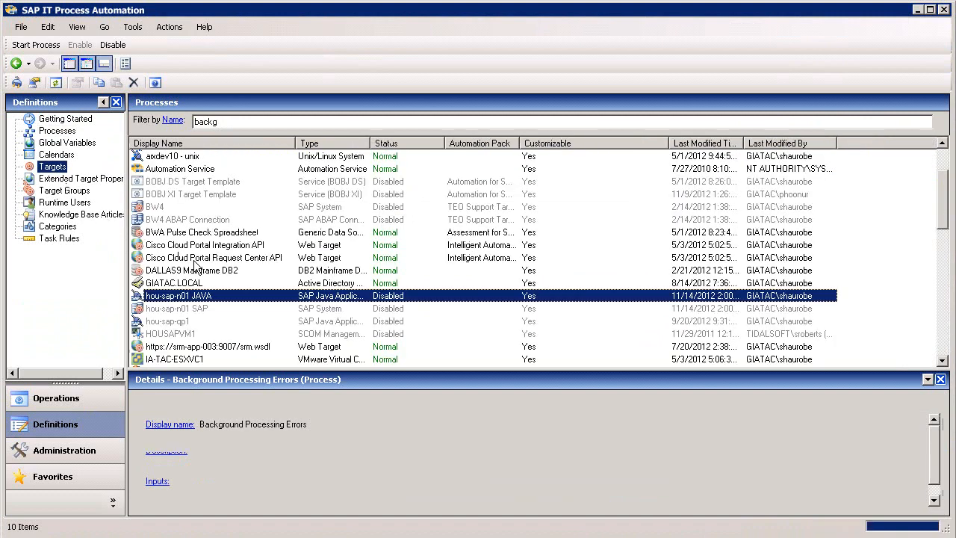
{"action": "left_click", "coordinate": [52, 166]}
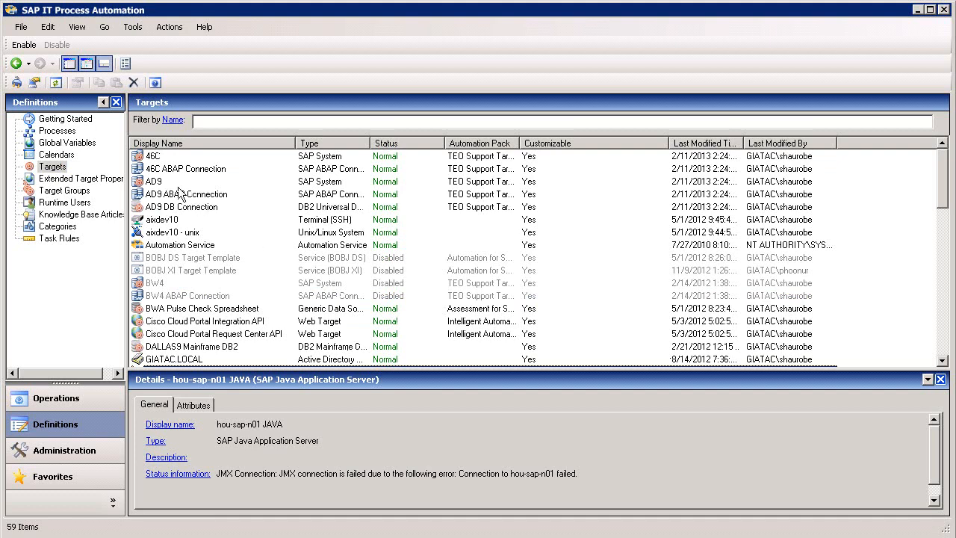
{"action": "left_click", "coordinate": [153, 182]}
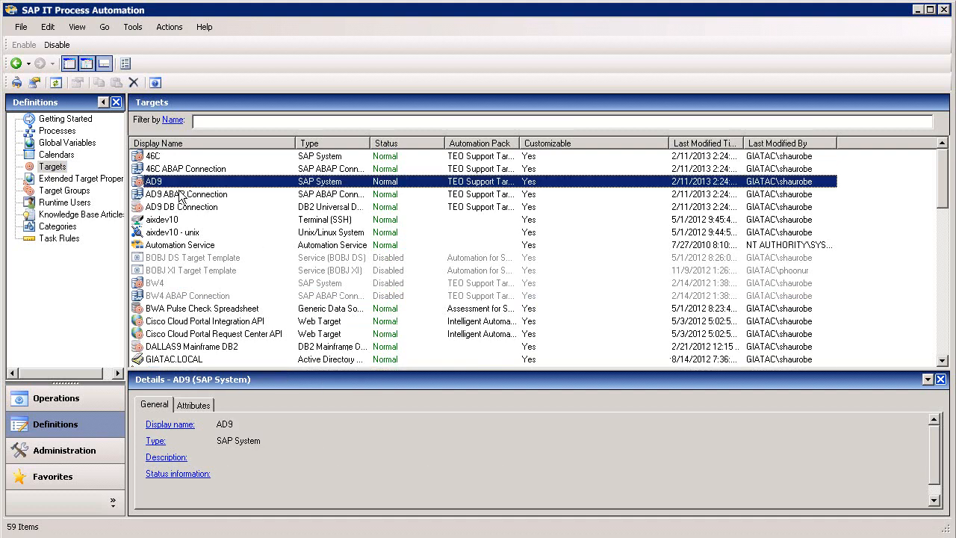
{"action": "mouse_move", "coordinate": [155, 202]}
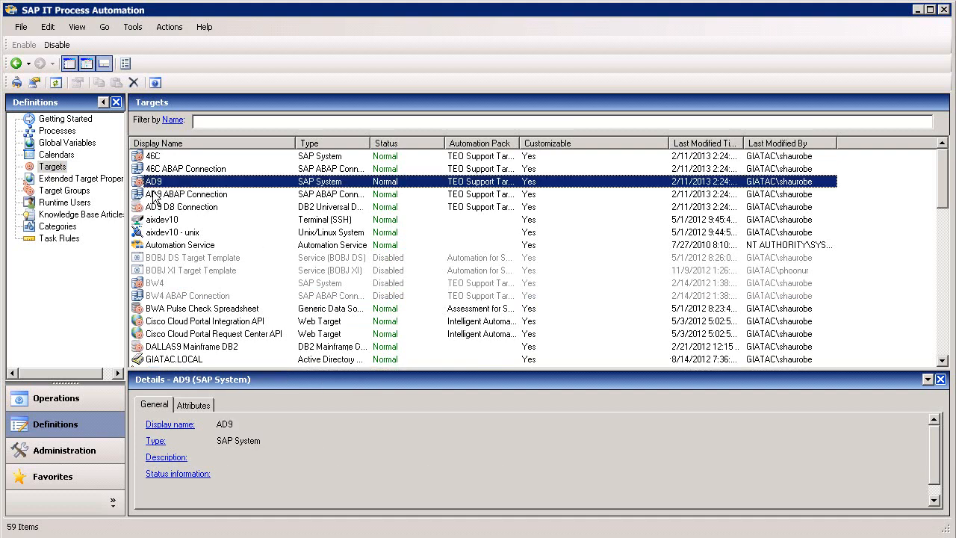
{"action": "left_click", "coordinate": [186, 194]}
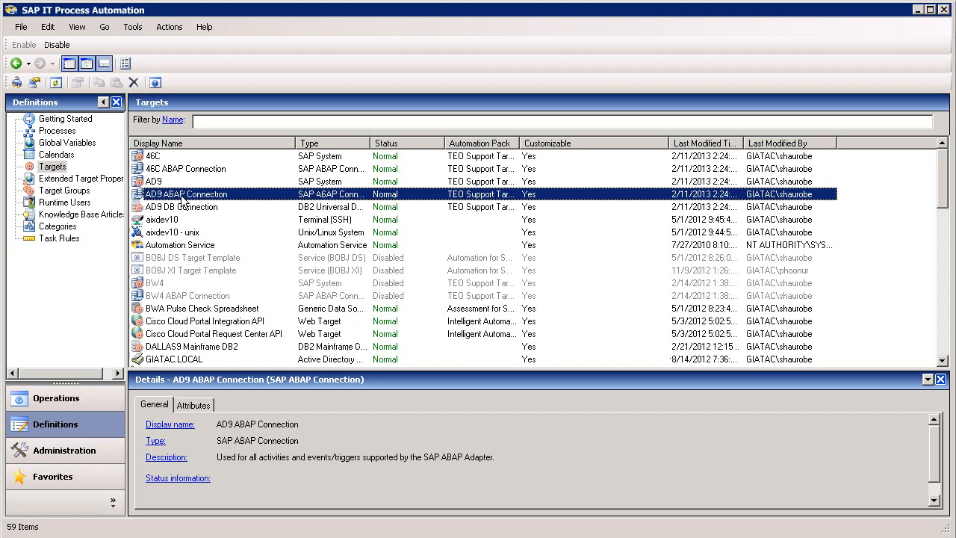
{"action": "mouse_move", "coordinate": [186, 206]}
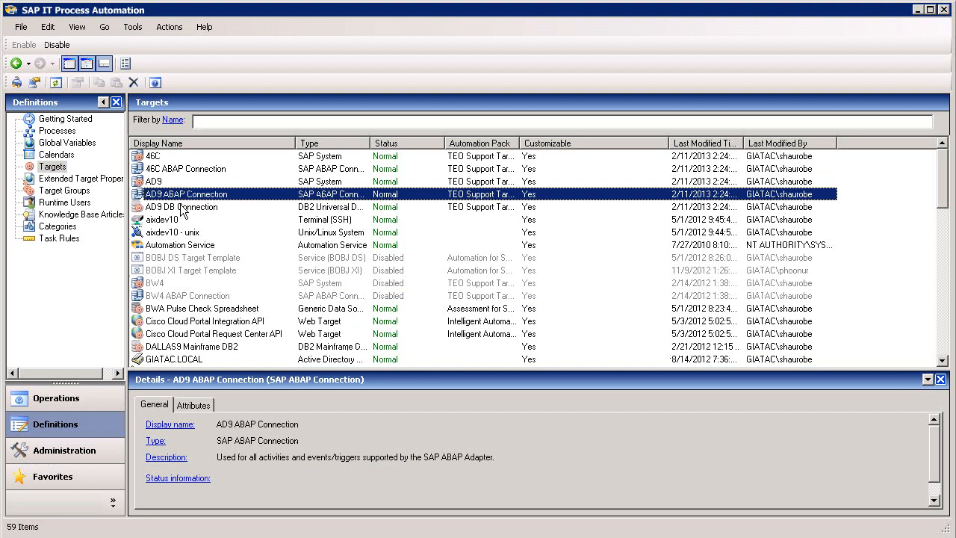
{"action": "left_click", "coordinate": [181, 207]}
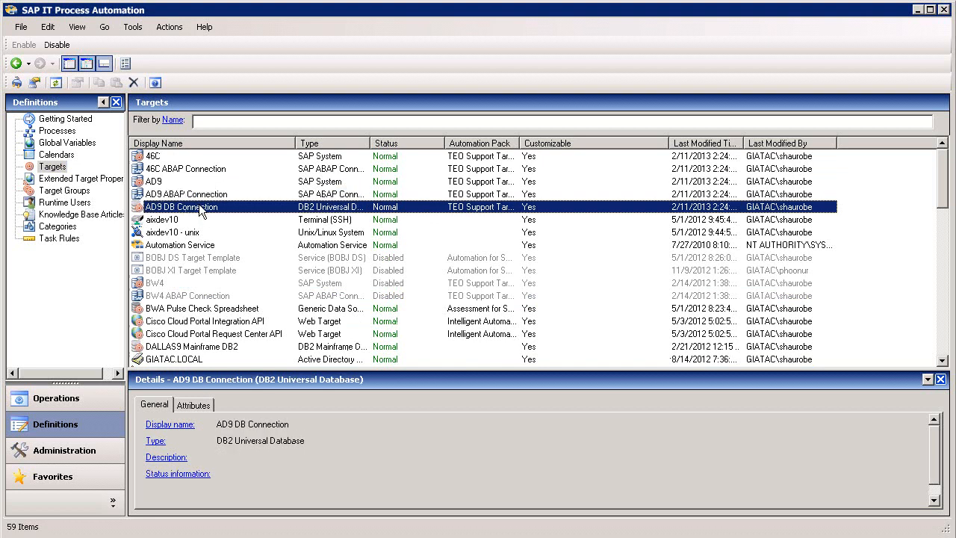
{"action": "mouse_move", "coordinate": [224, 207]}
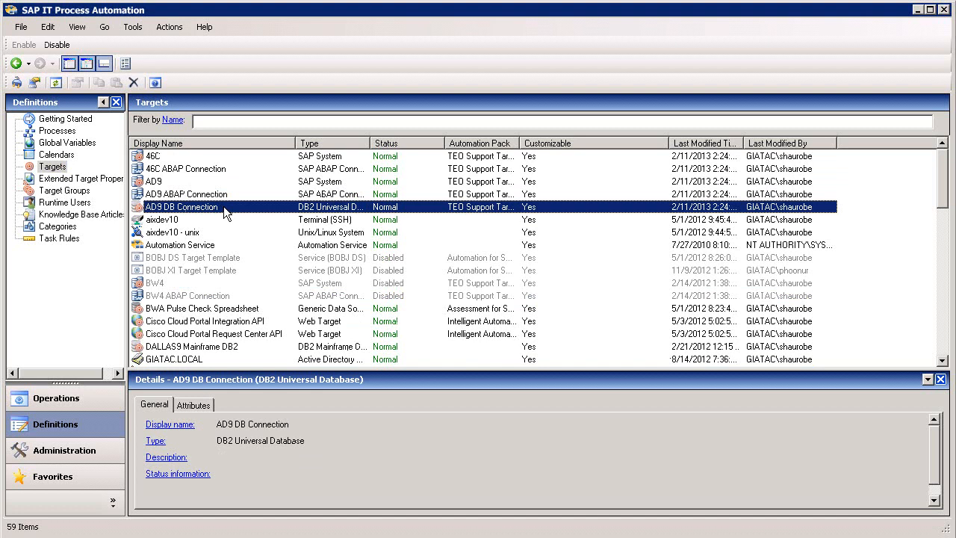
{"action": "left_click", "coordinate": [163, 219]}
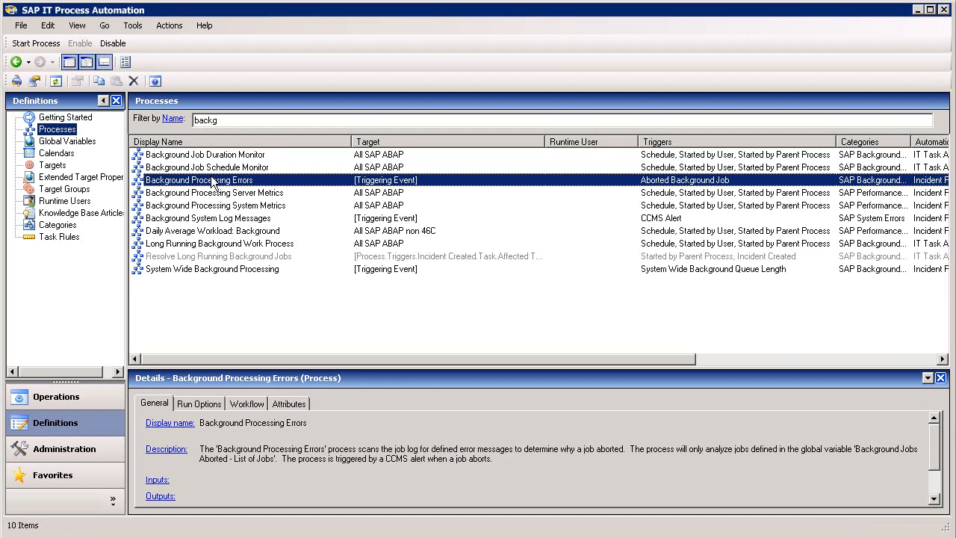
- Open Background Processing Errors in the Editor and scroll the Toolbox to SAP - ABAP
{"action": "double_click", "coordinate": [199, 179]}
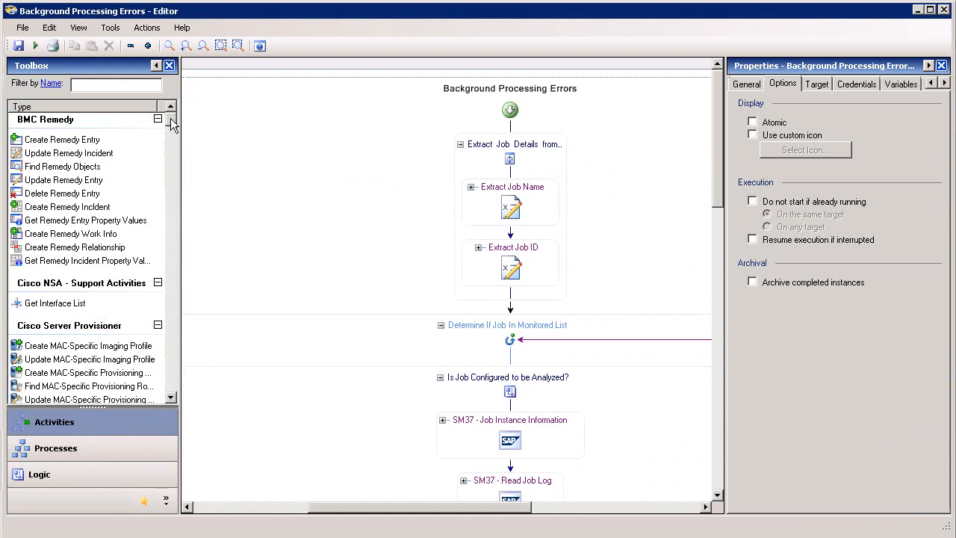
{"action": "scroll", "scroll_direction": "down", "scroll_amount": 3}
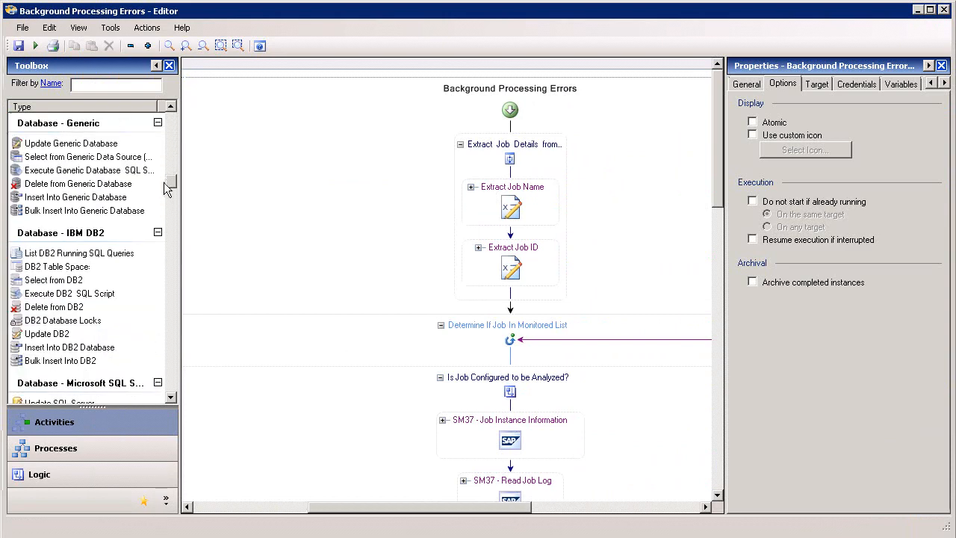
{"action": "scroll", "scroll_direction": "down", "scroll_amount": 3}
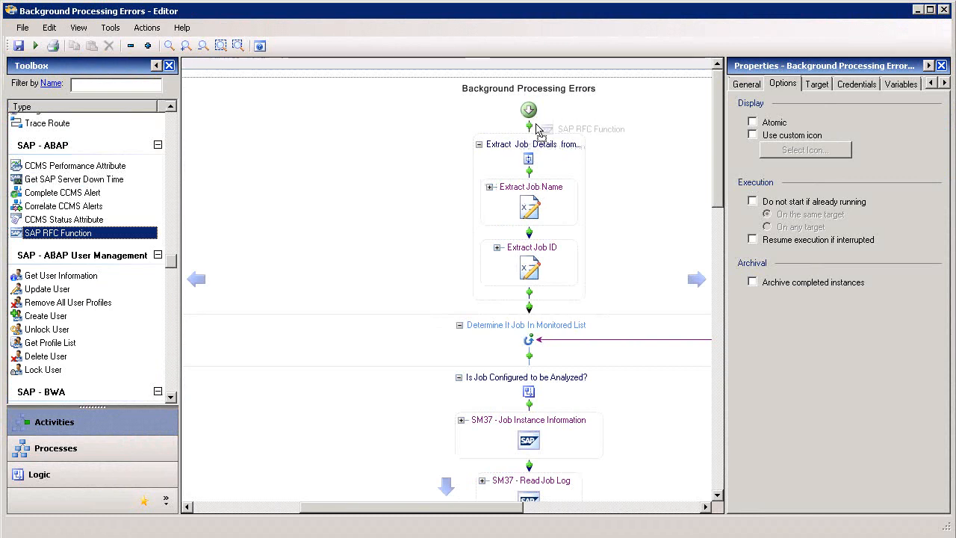
- Place an SAP RFC Function at the workflow start and choose AL11 - Create Custom Directory
{"action": "left_click", "coordinate": [528, 157]}
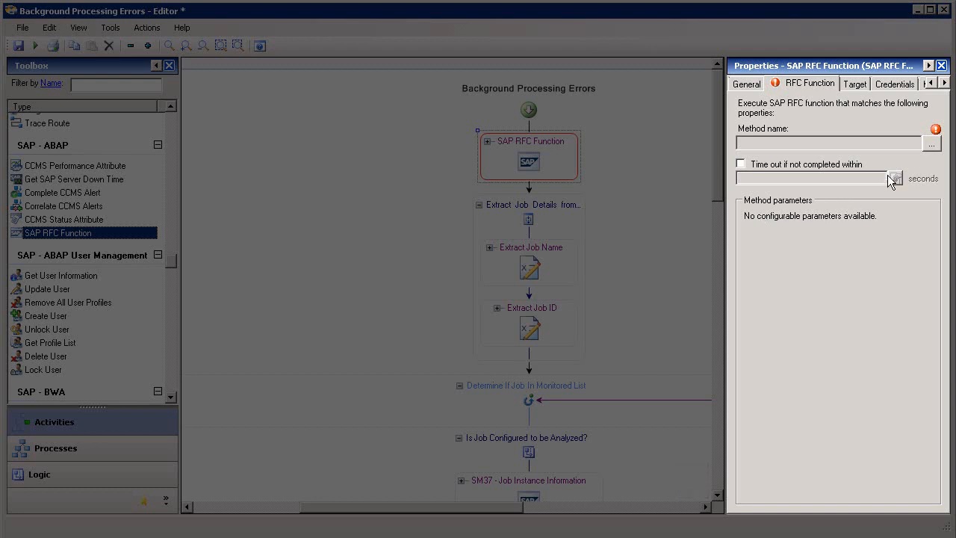
{"action": "left_click", "coordinate": [934, 142]}
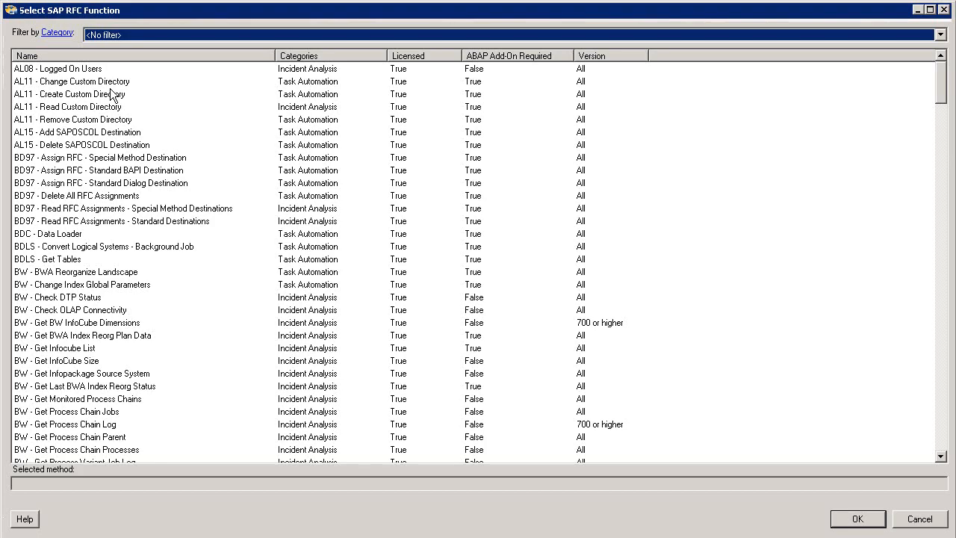
{"action": "left_click", "coordinate": [71, 94]}
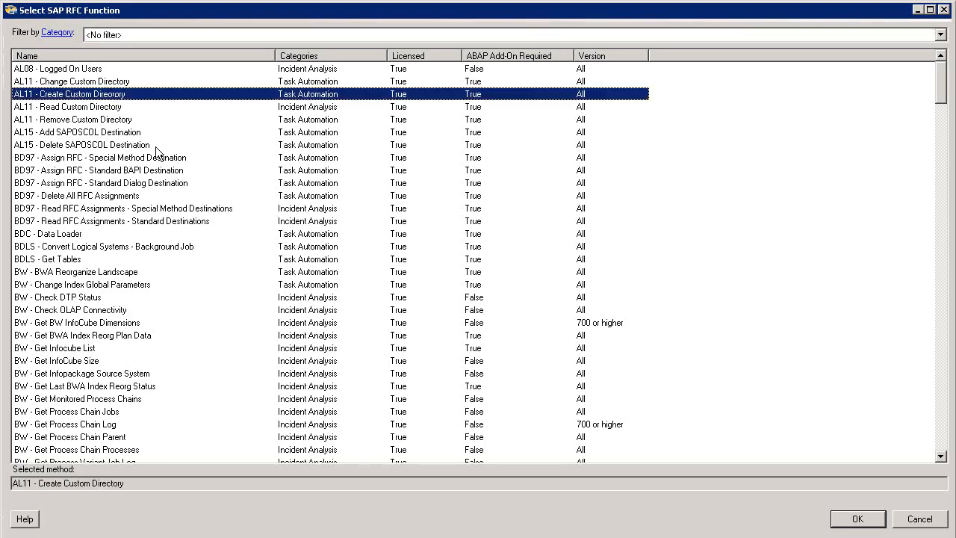